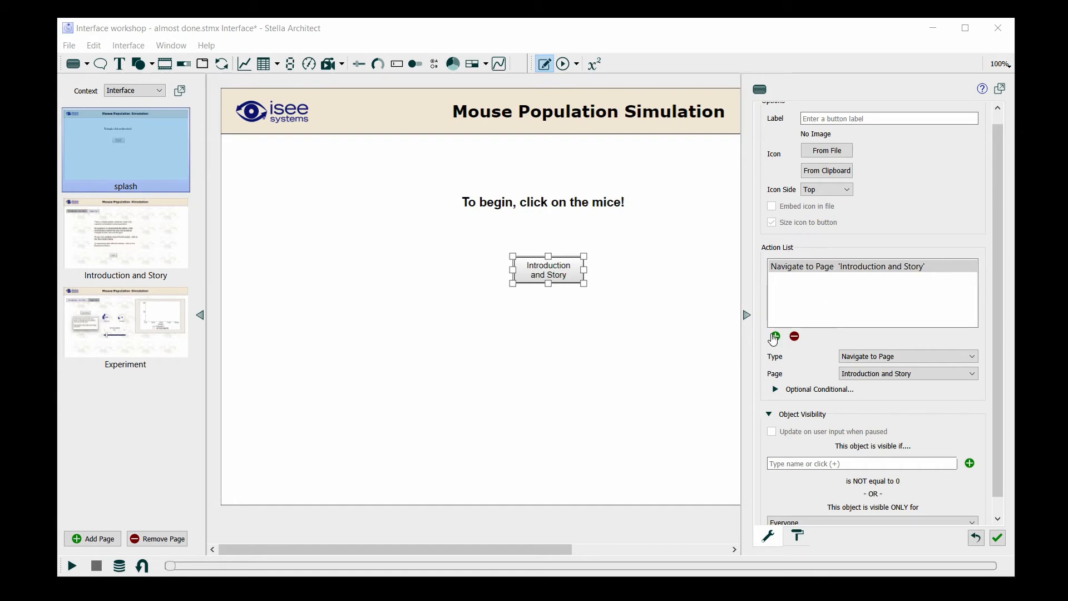
Append Restore All Devices and Run then Stella Live actions after the button's page navigation
left_click(774, 336)
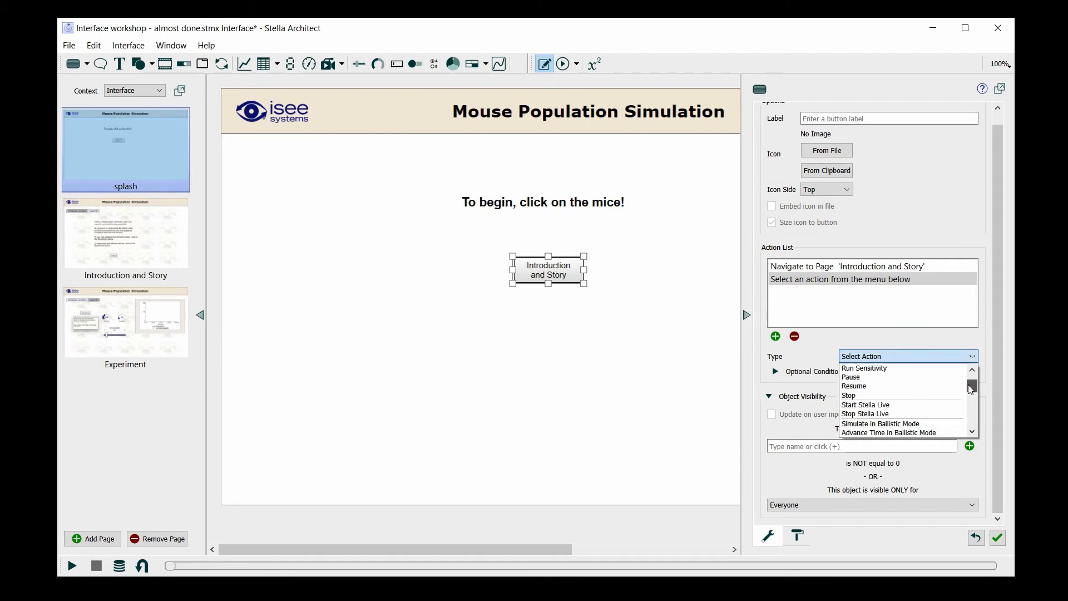
scroll("down", 3)
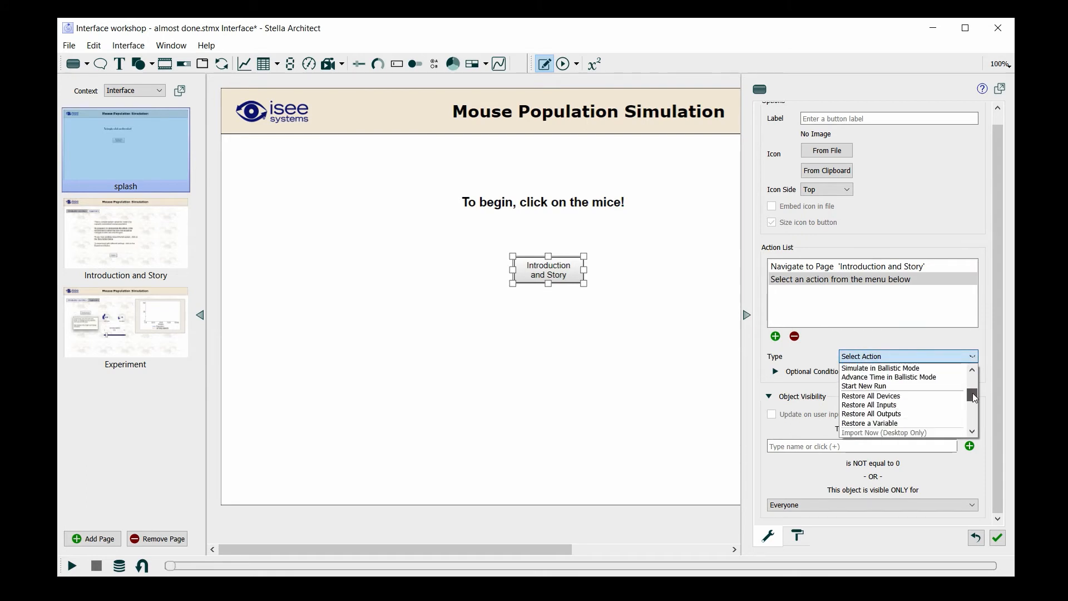
left_click(871, 396)
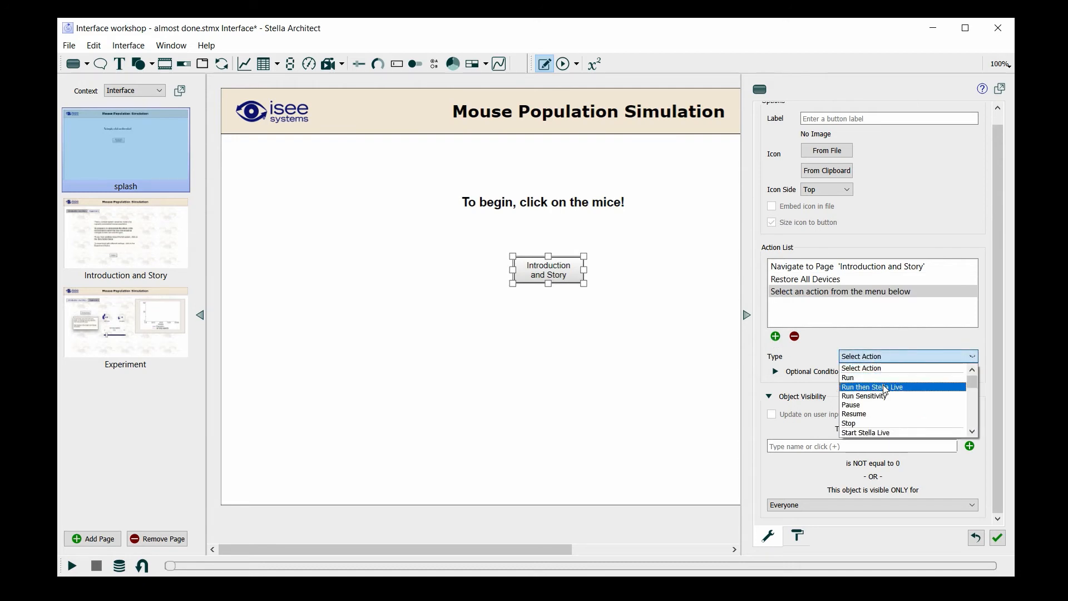
left_click(872, 388)
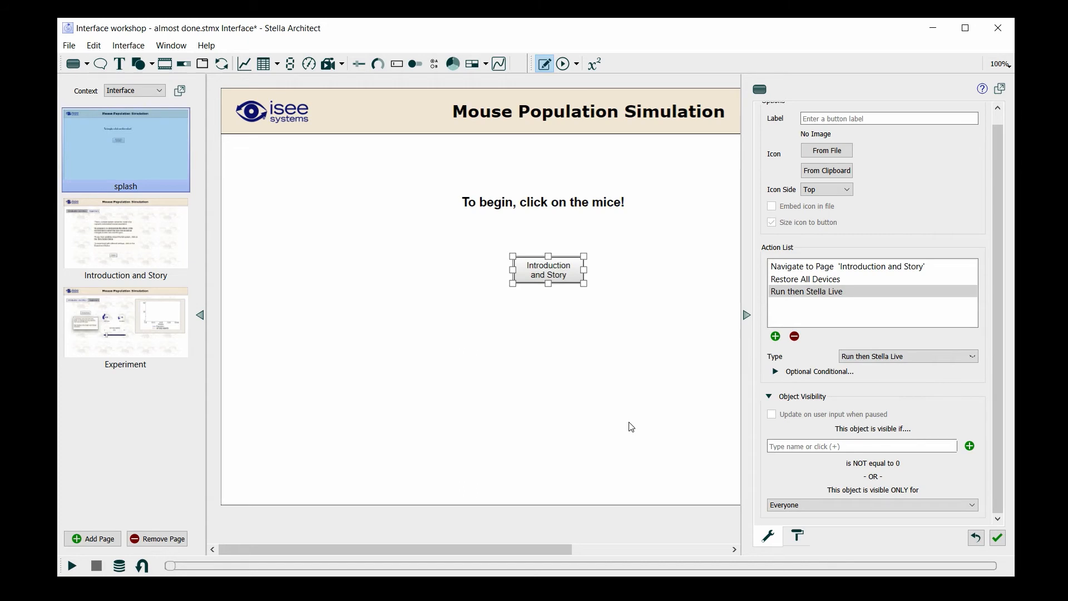
mouse_move(759, 334)
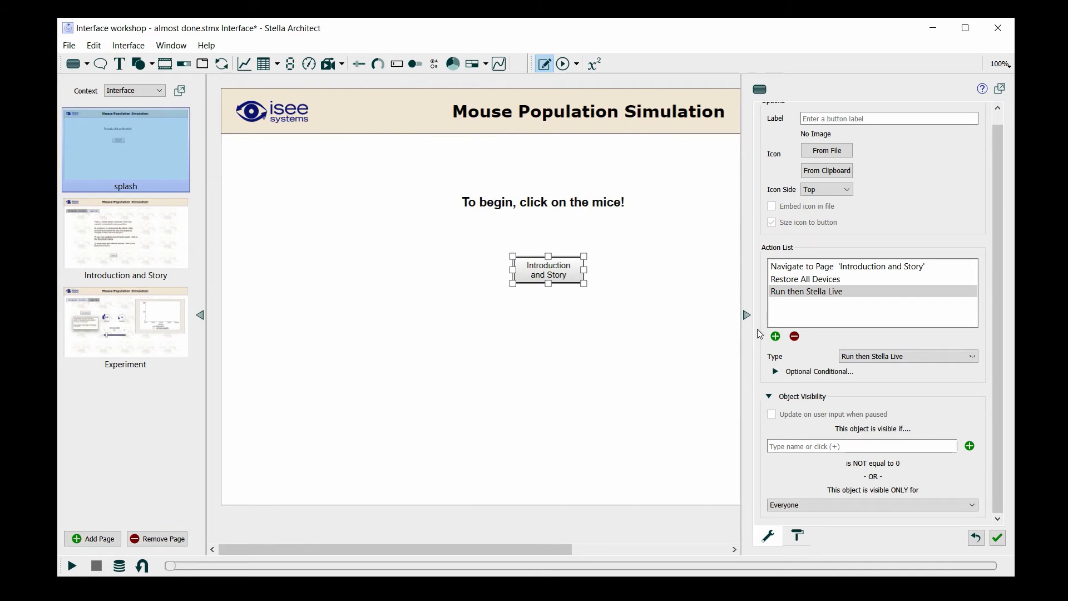
left_click(794, 336)
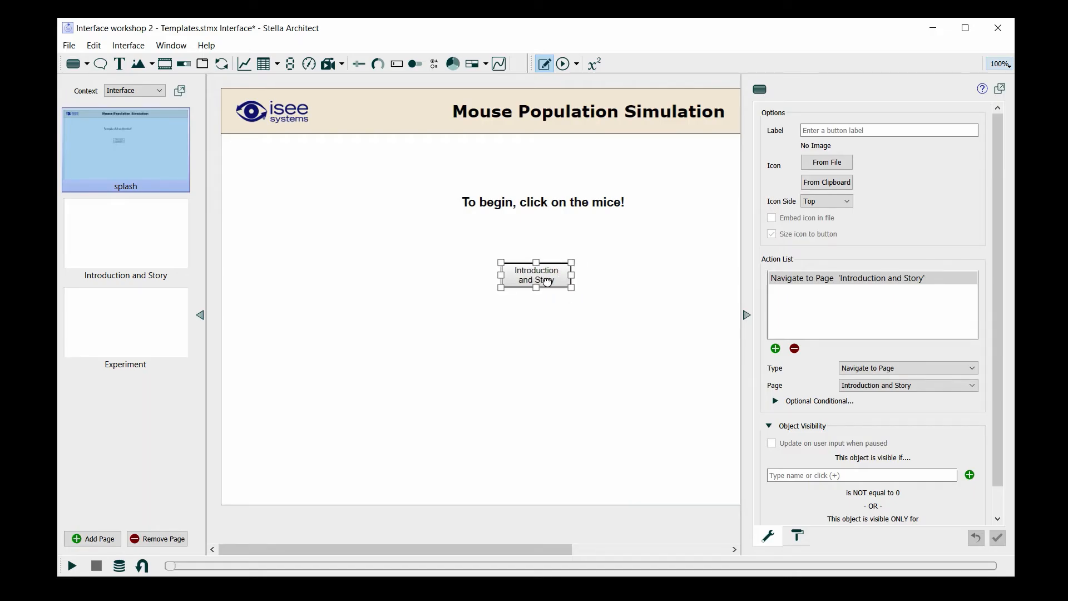
mouse_move(645, 270)
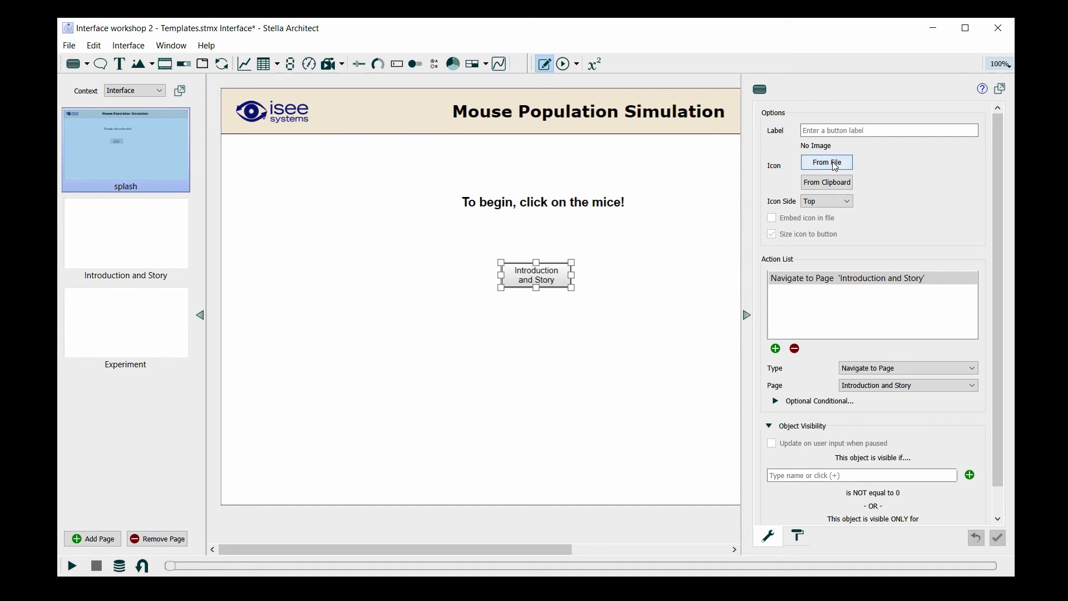
Set the splash button's icon from file to mice.png
left_click(826, 162)
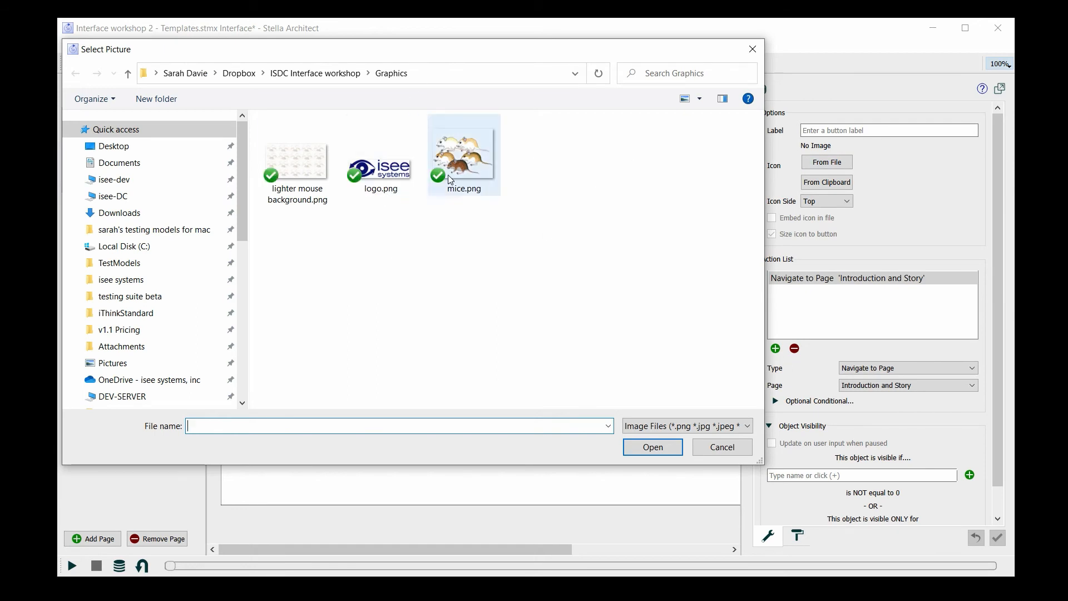
left_click(464, 154)
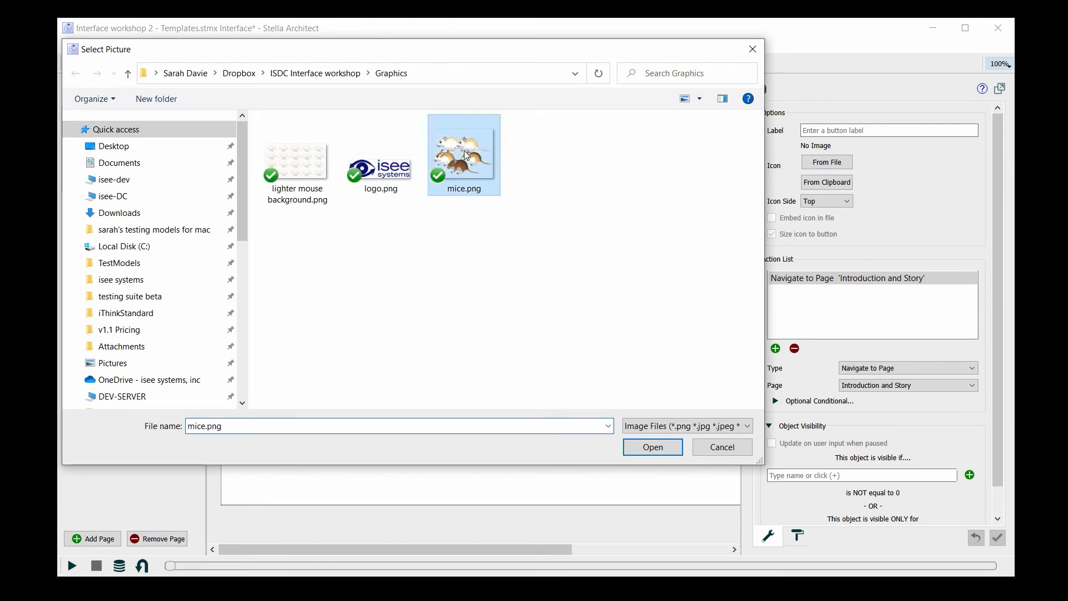
left_click(651, 447)
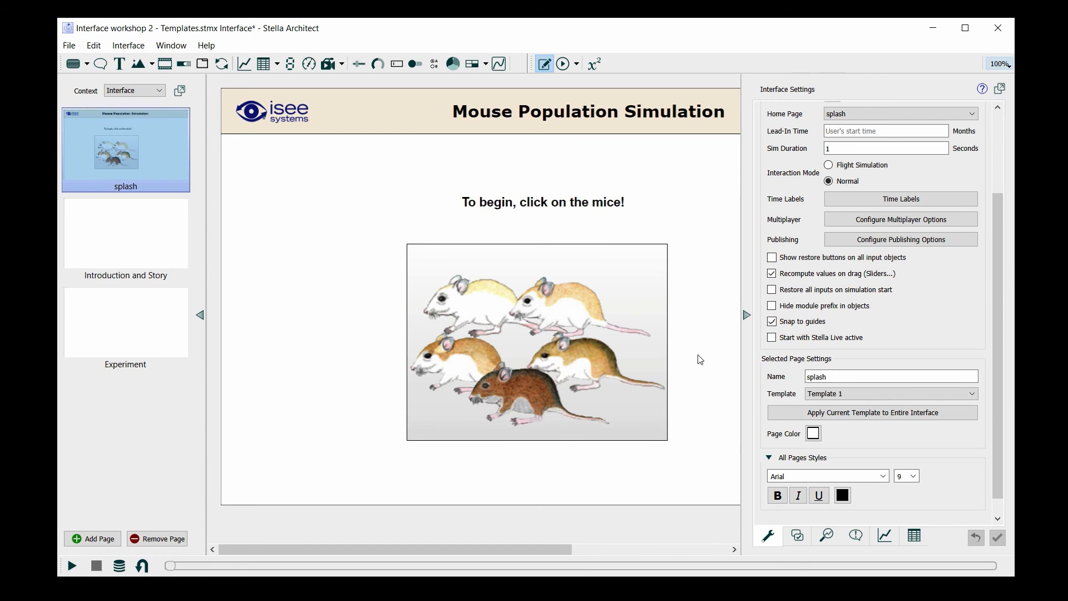
mouse_move(563, 64)
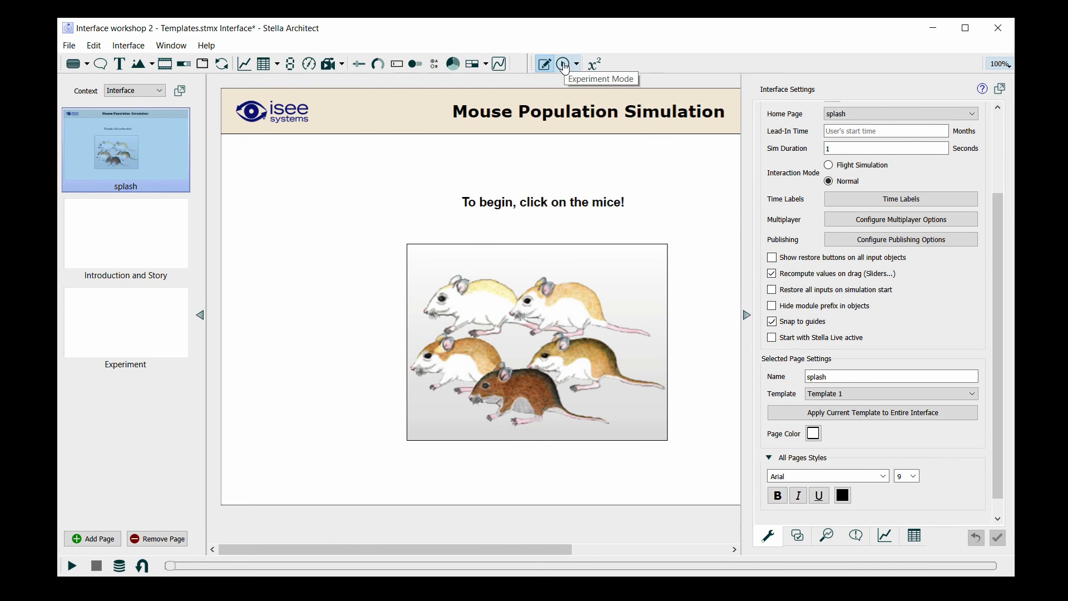
In Experiment Mode, click the mice image to reach the Introduction and Story page
left_click(563, 64)
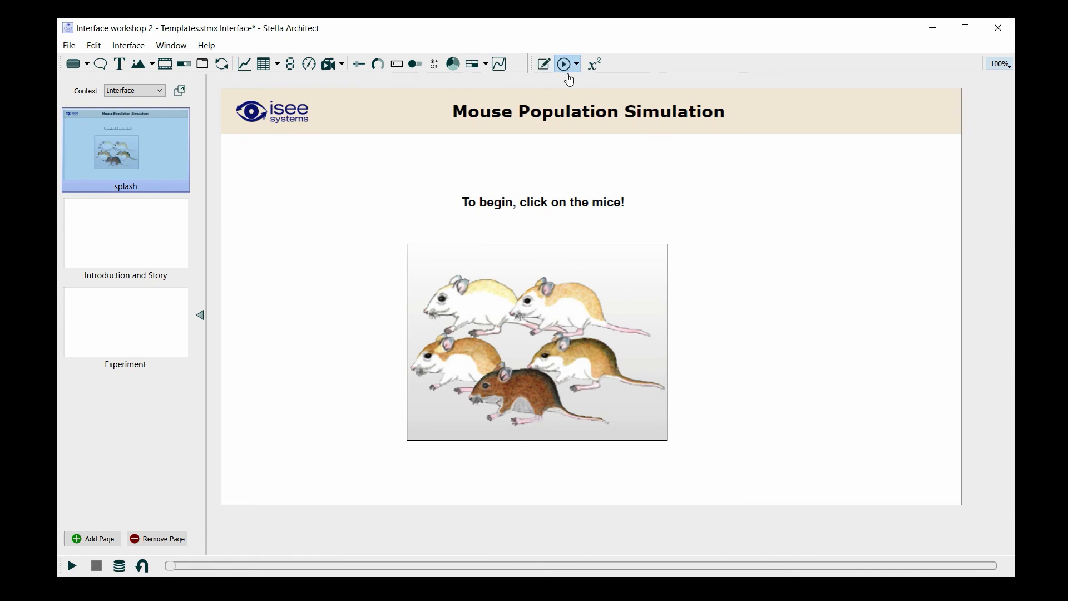
mouse_move(537, 347)
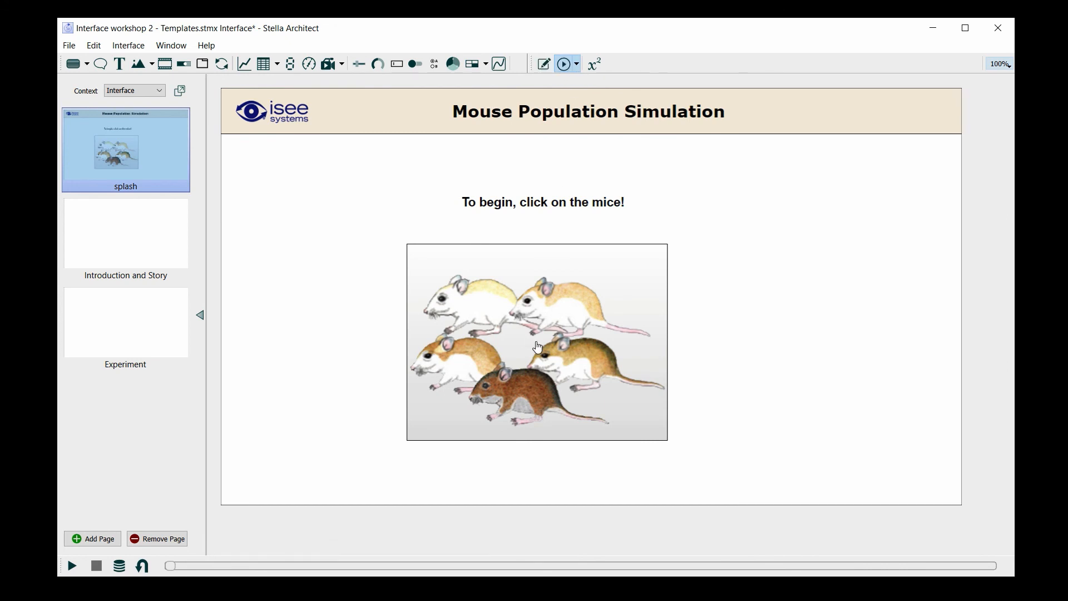
left_click(125, 233)
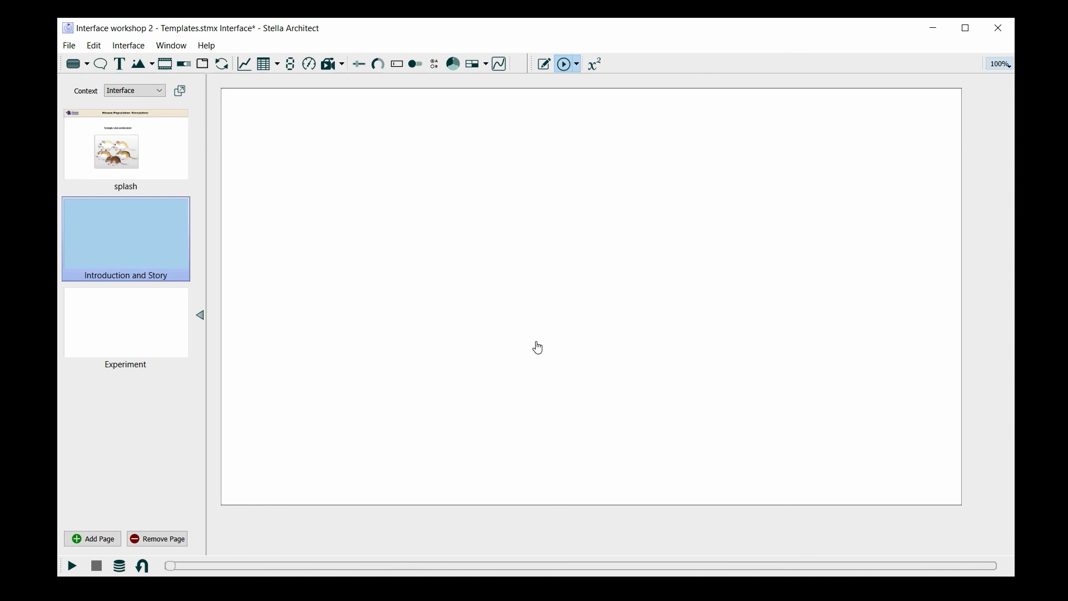